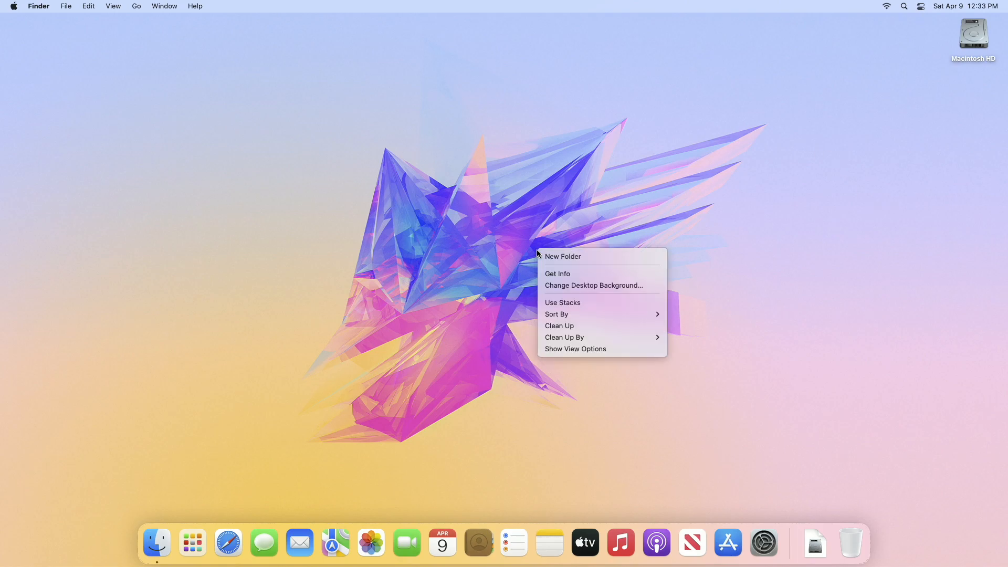
# Step: Launch Safari, reach binaryfruit.com and start the free DriveDx download
pyautogui.click(527, 189)
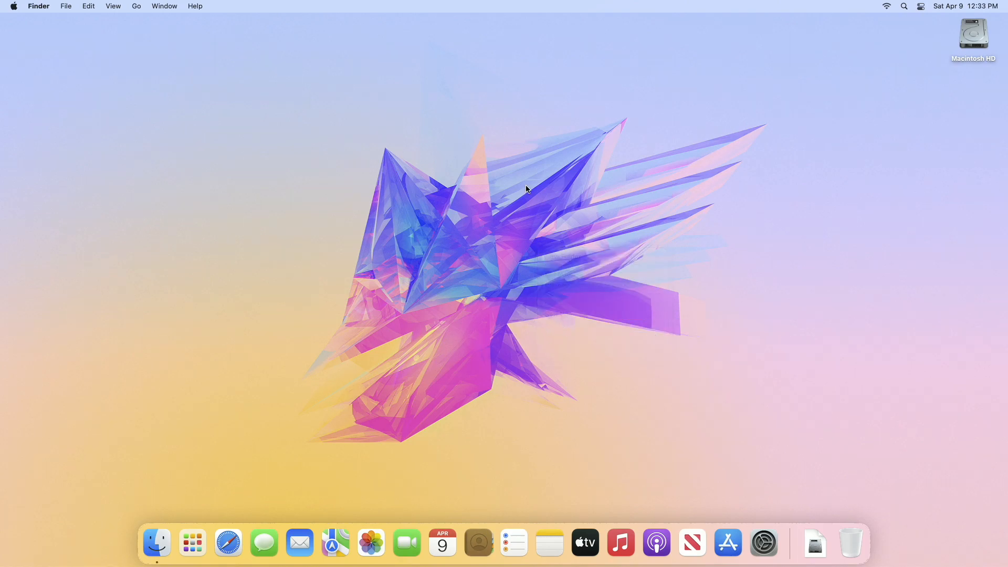
pyautogui.moveTo(484, 227)
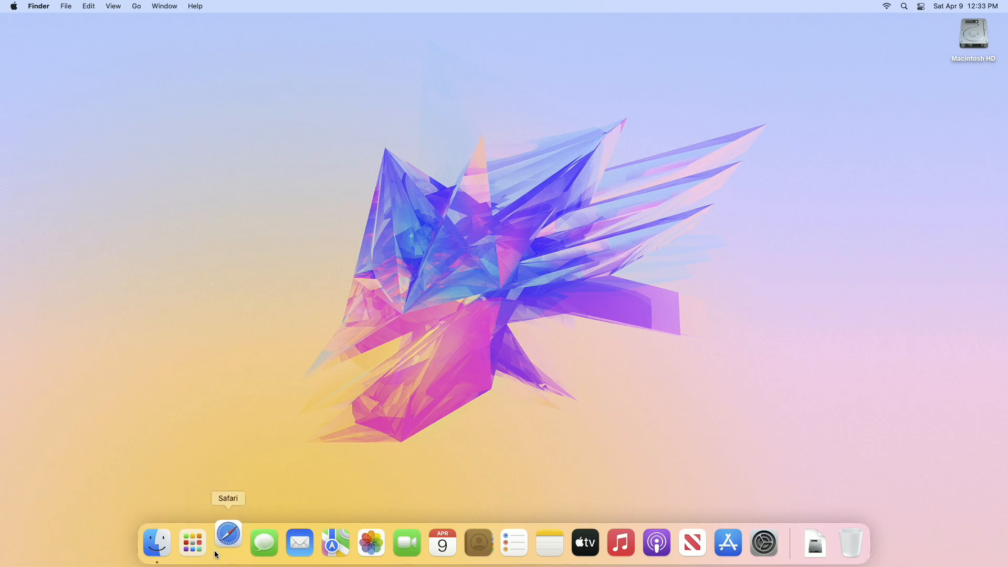
pyautogui.moveTo(221, 563)
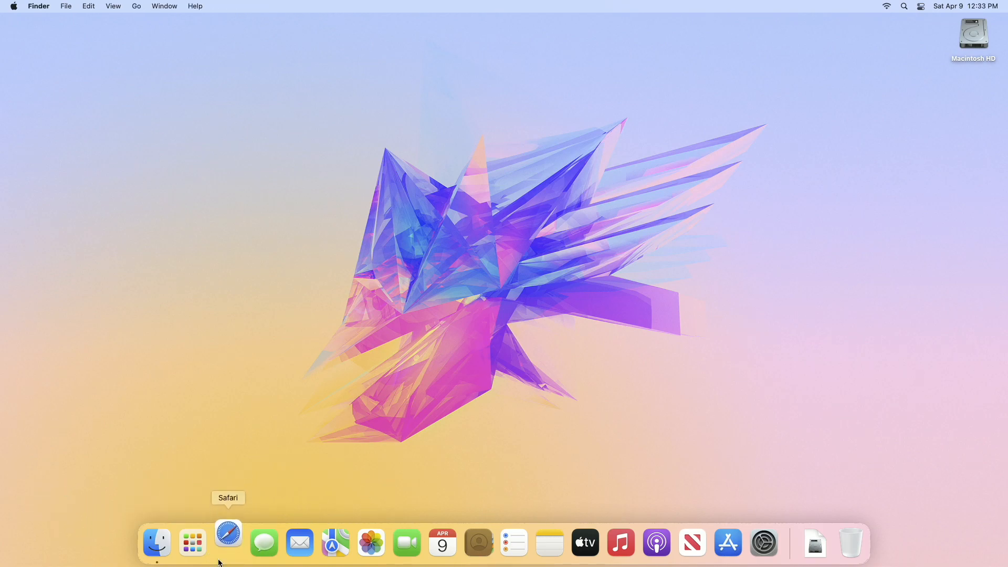
pyautogui.click(228, 542)
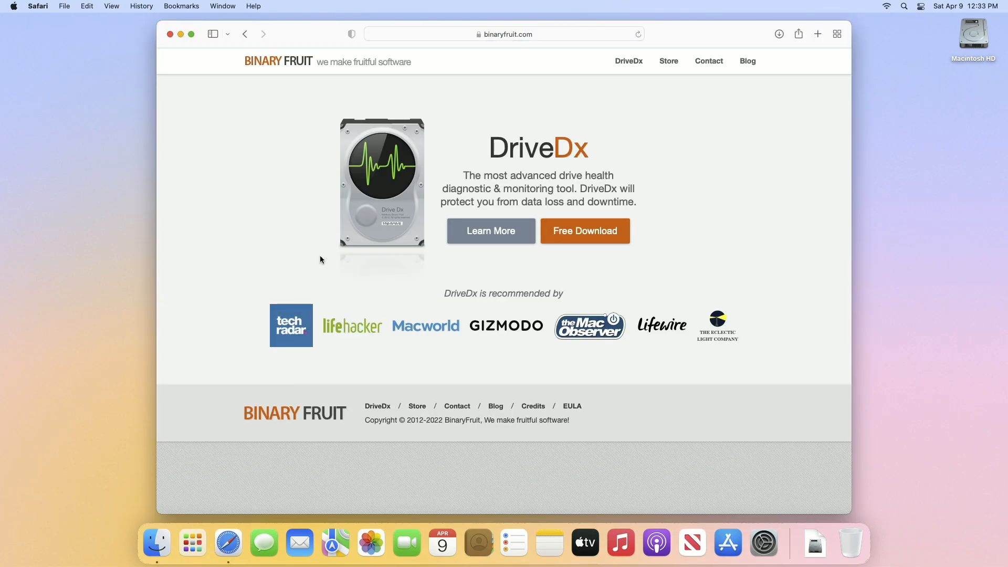
pyautogui.moveTo(617, 187)
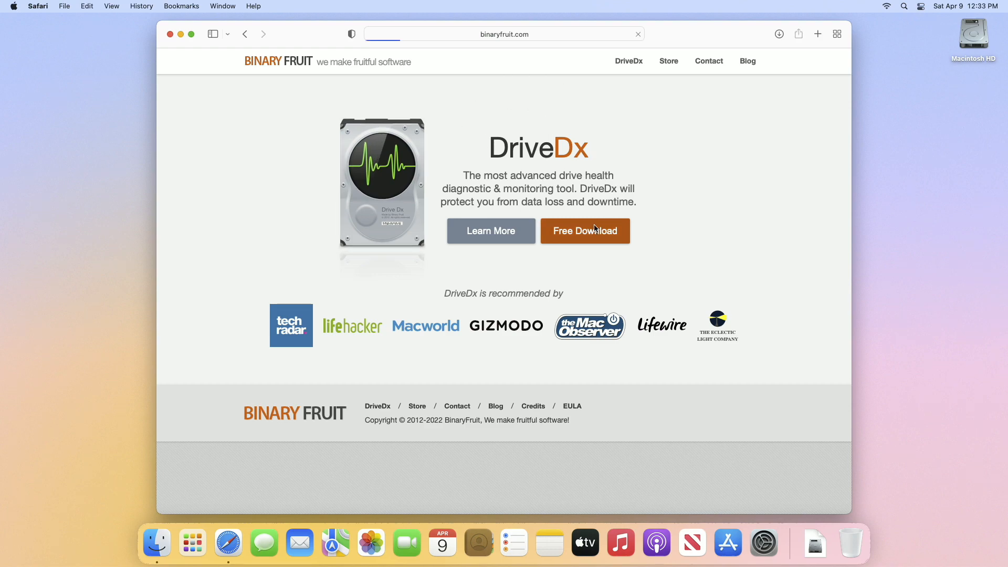
pyautogui.click(585, 230)
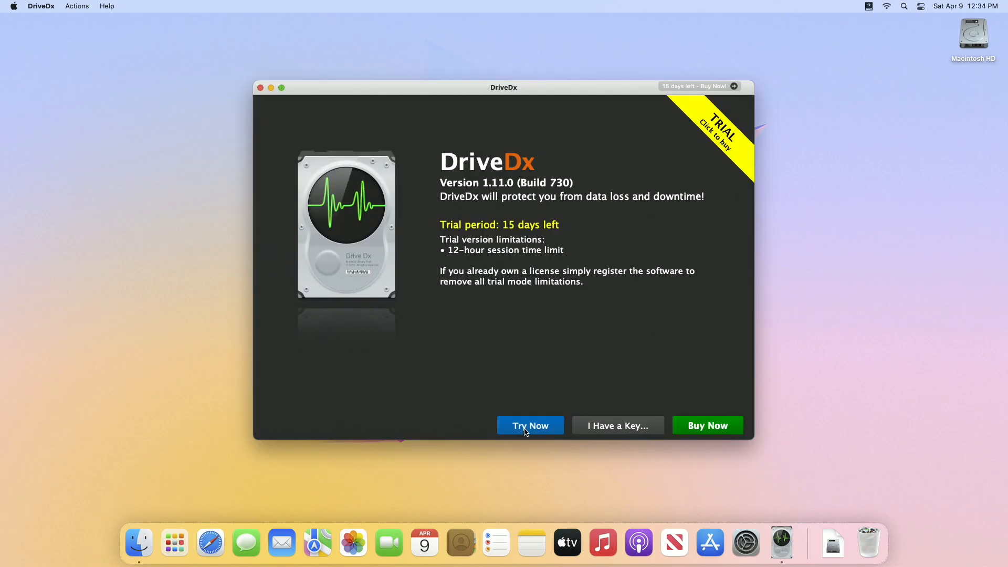
# Step: Begin the 15-day trial and allow automatic Diagnostic Knowledge Base updates
pyautogui.click(530, 425)
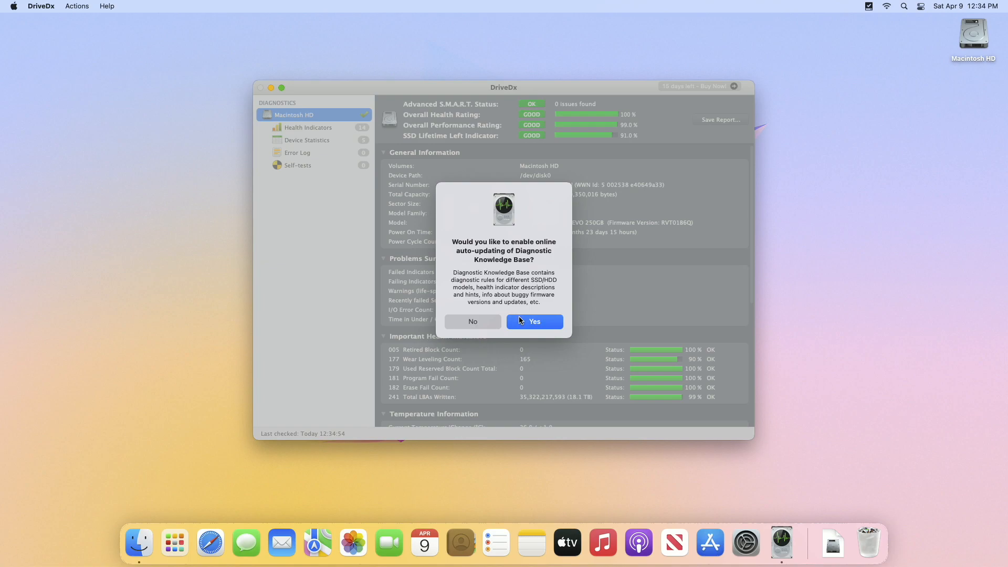
pyautogui.click(535, 322)
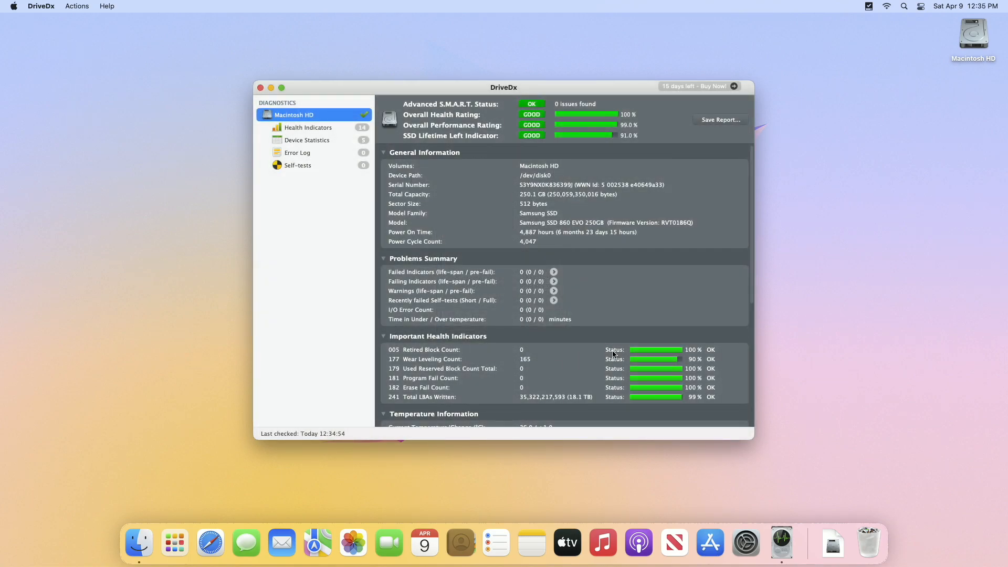
# Step: Scroll the SSD overview, review its Health Indicators list, then show Device Statistics
pyautogui.scroll(-3)
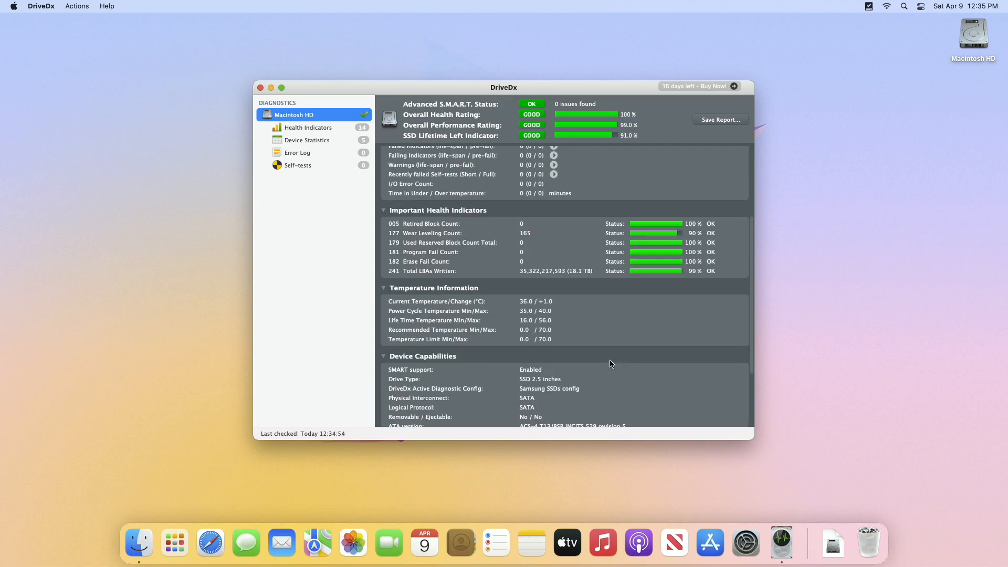
pyautogui.scroll(-3)
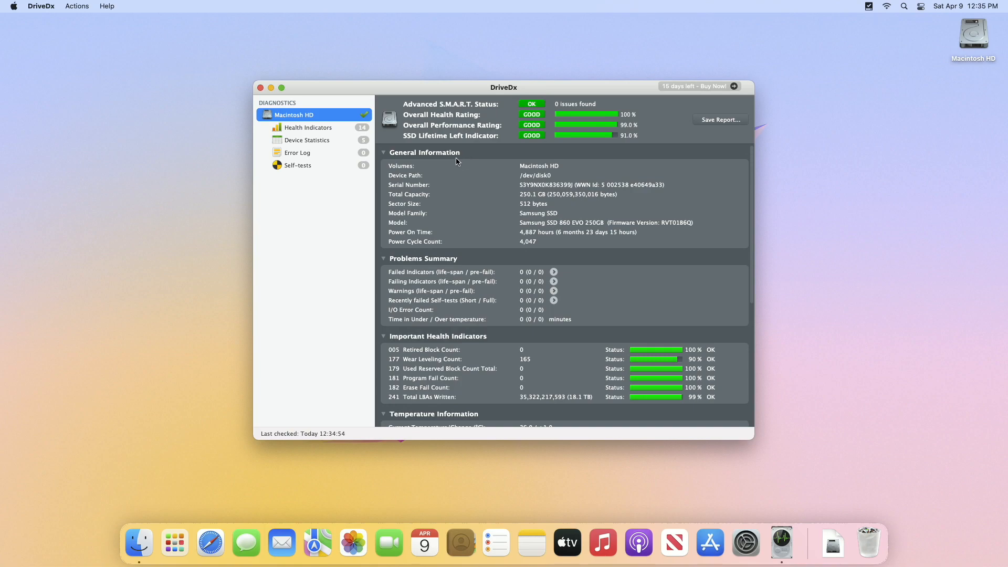
pyautogui.moveTo(458, 151)
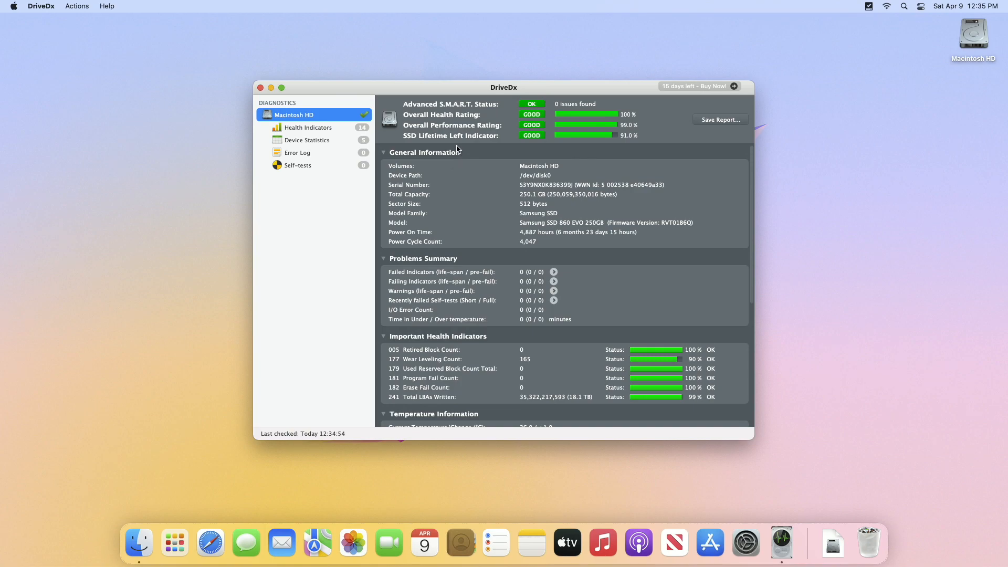
pyautogui.click(309, 127)
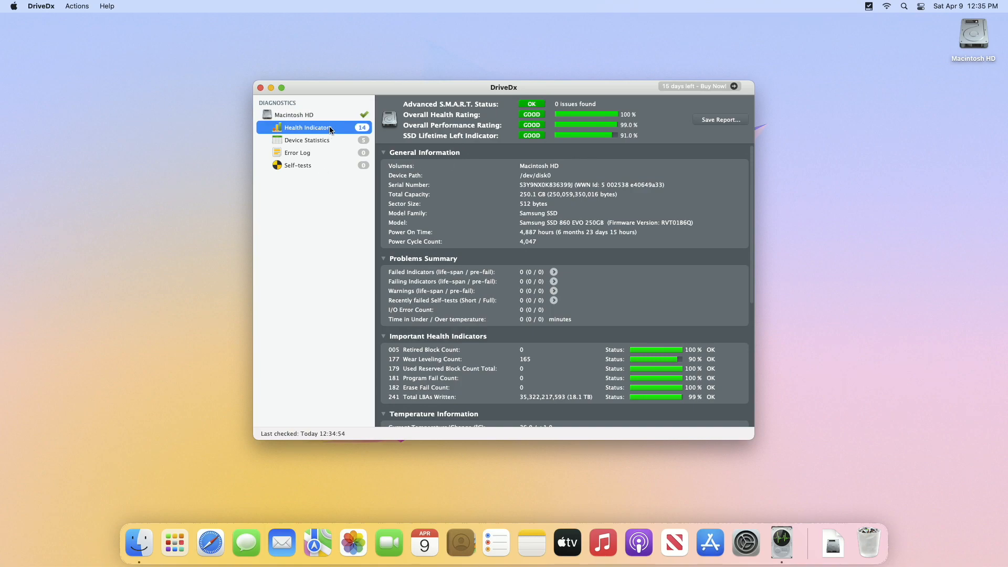
pyautogui.click(307, 127)
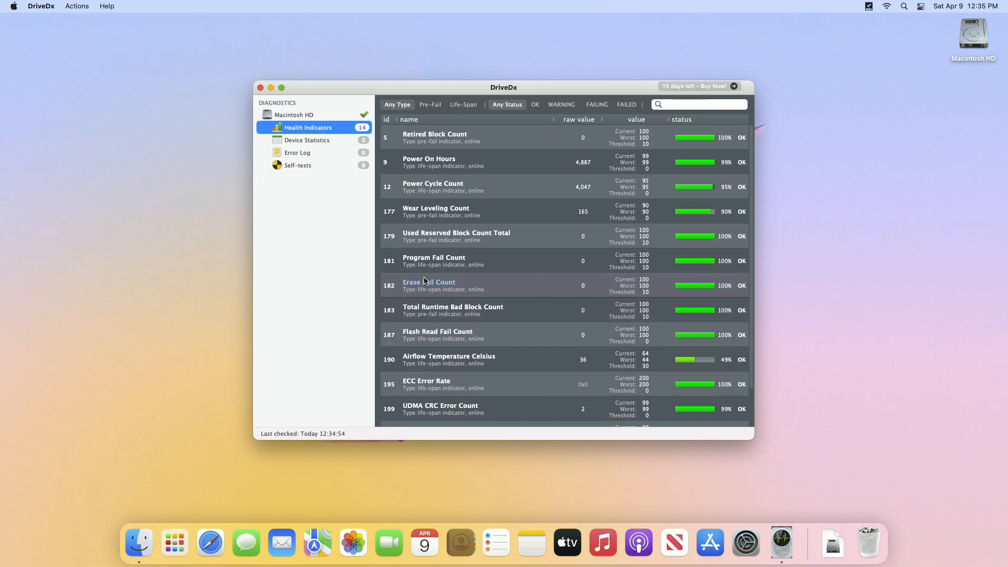
pyautogui.moveTo(311, 146)
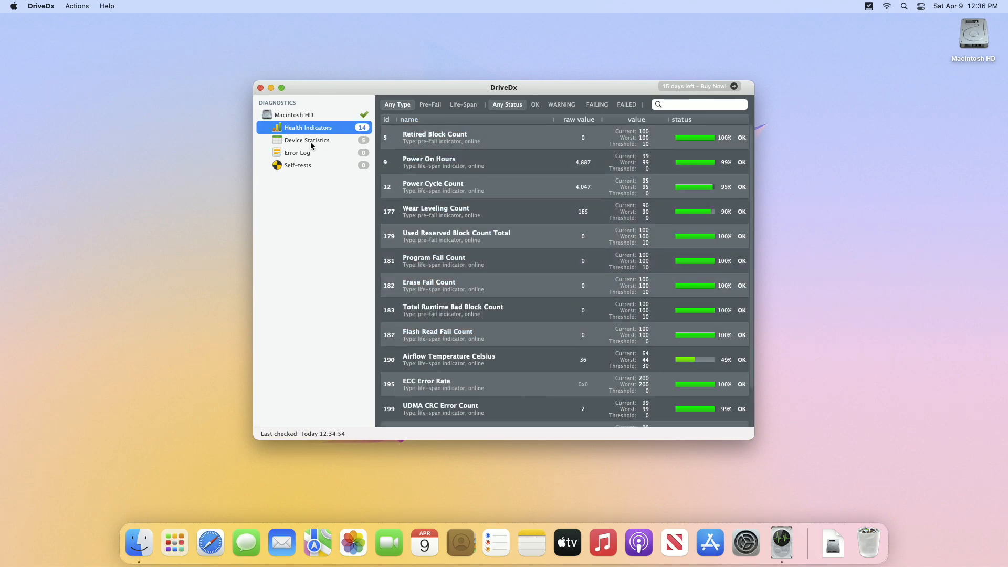
pyautogui.click(306, 140)
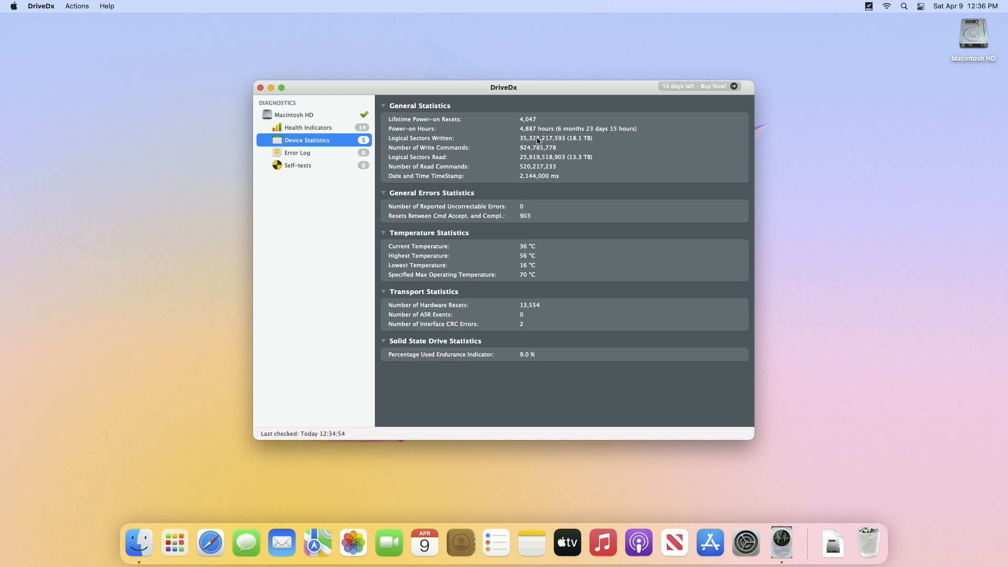
pyautogui.moveTo(516, 257)
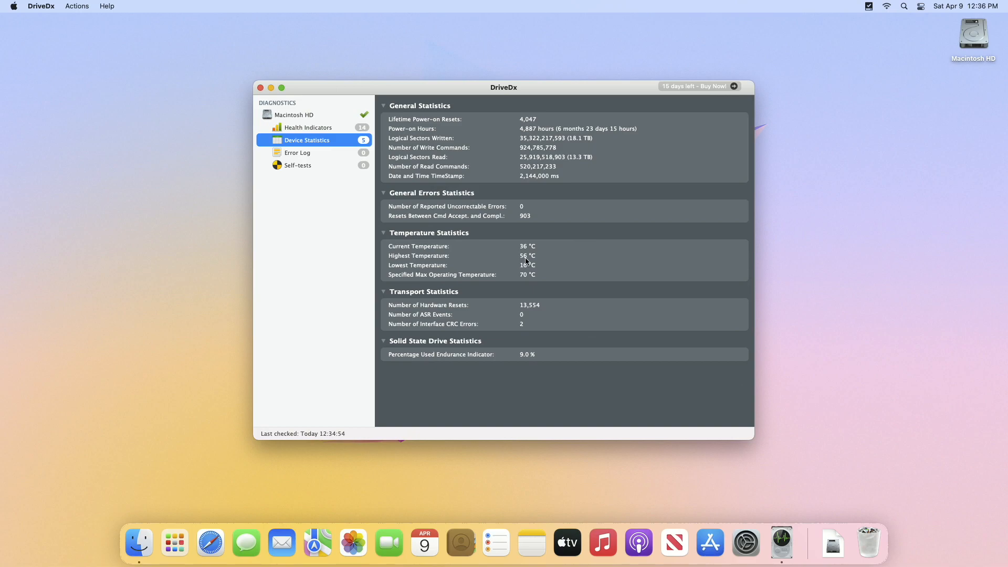
pyautogui.moveTo(522, 271)
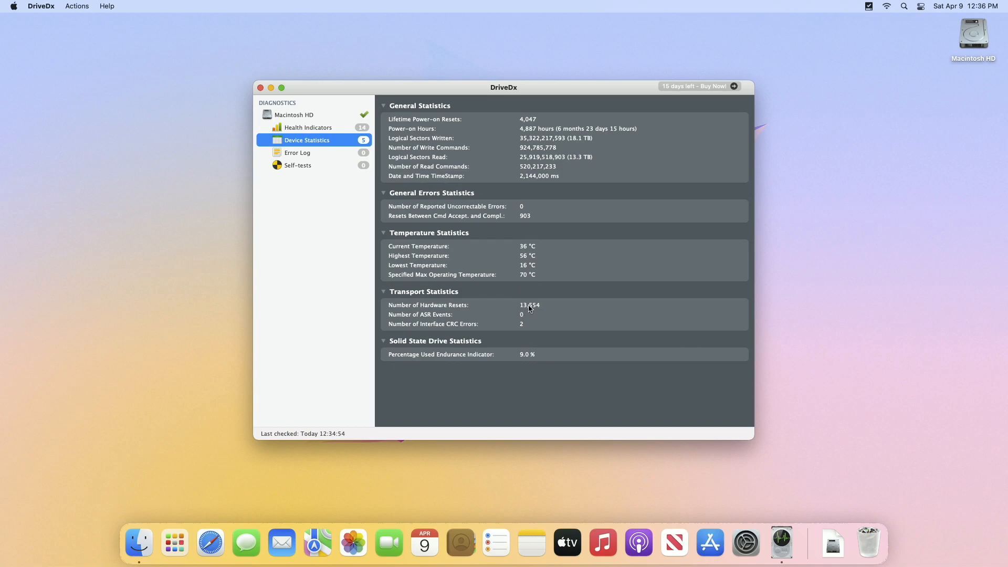
pyautogui.moveTo(523, 325)
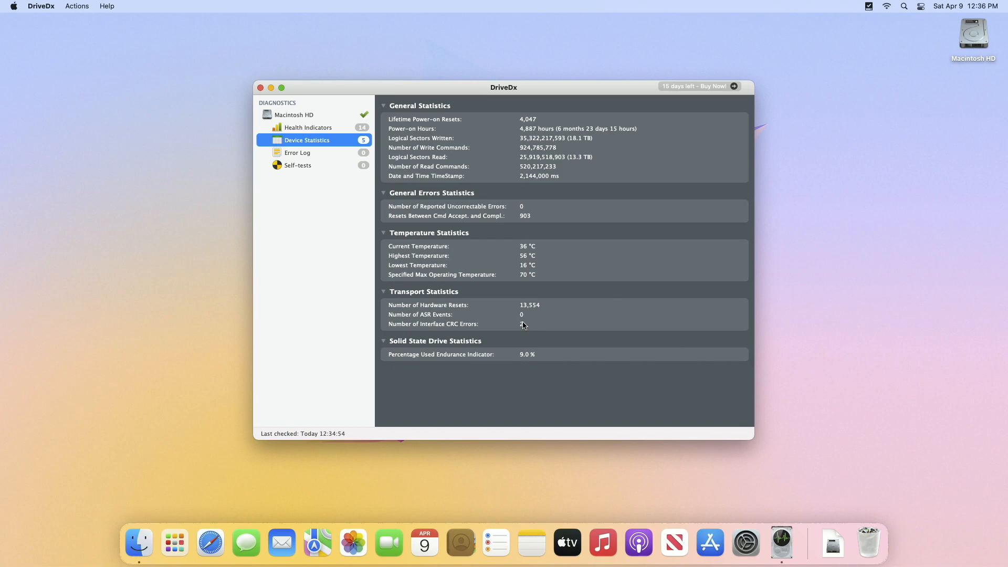
pyautogui.moveTo(523, 330)
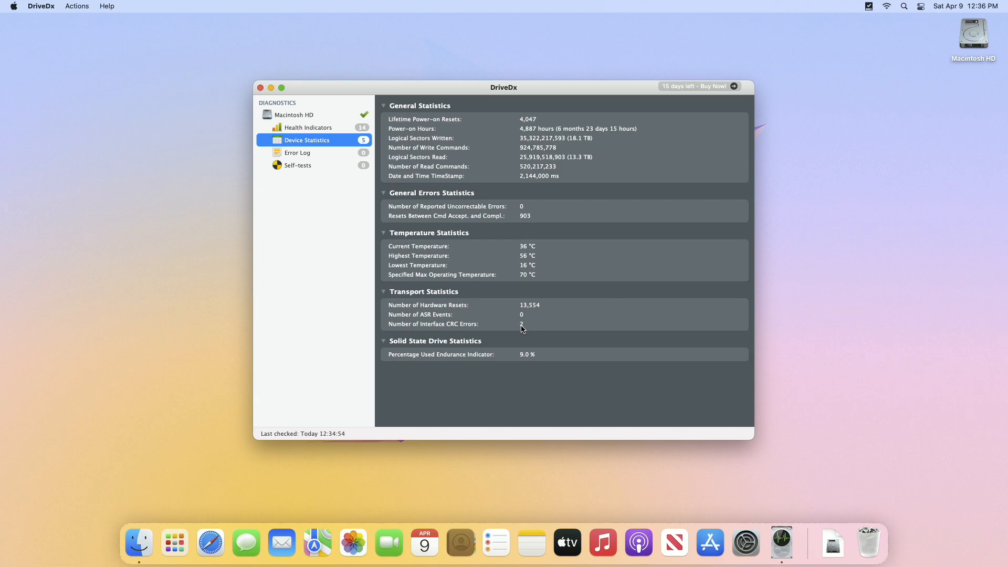
pyautogui.moveTo(530, 359)
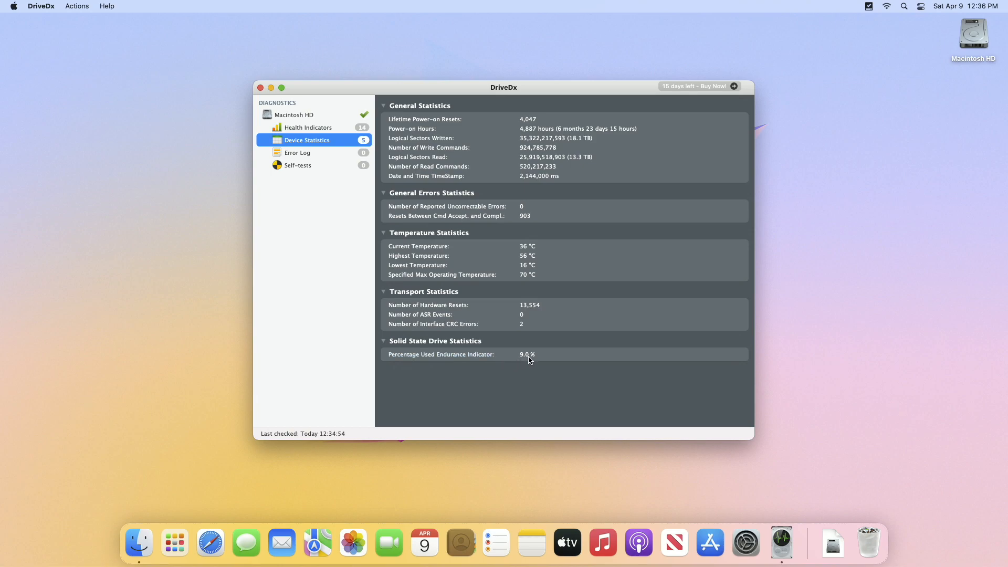
# Step: View the empty Error Log and Self-tests panel, then return to Macintosh HD overview
pyautogui.click(297, 152)
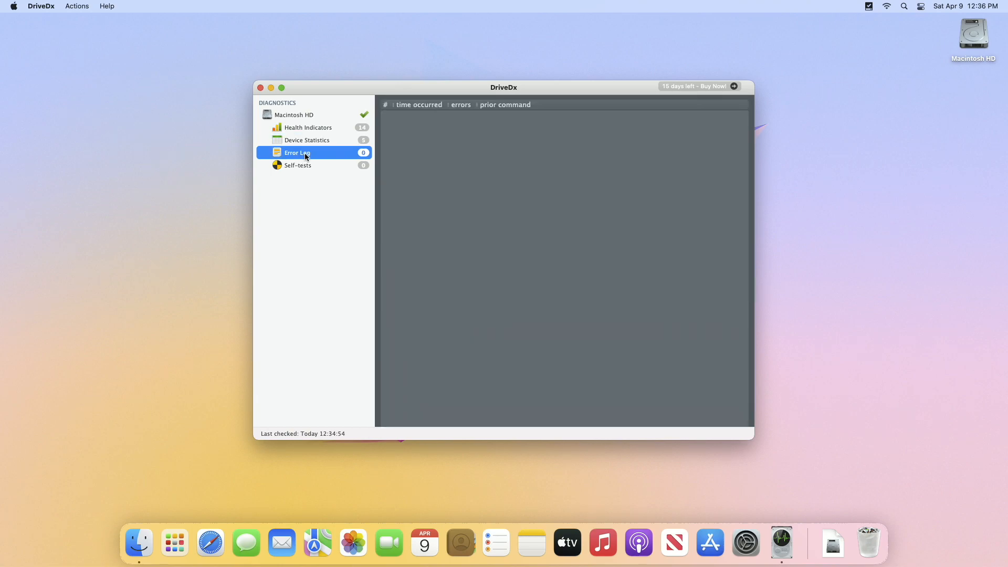
pyautogui.moveTo(332, 175)
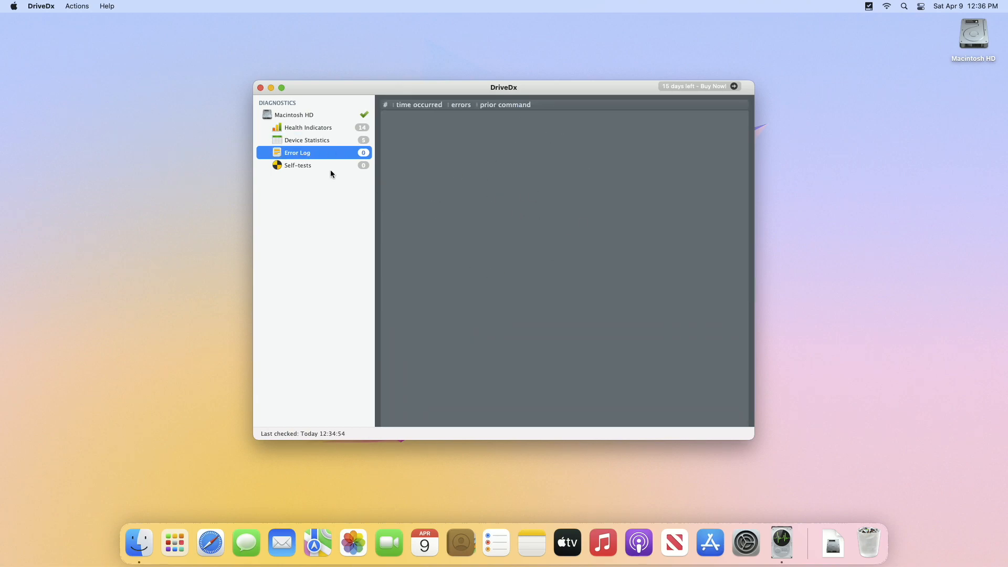
pyautogui.click(298, 165)
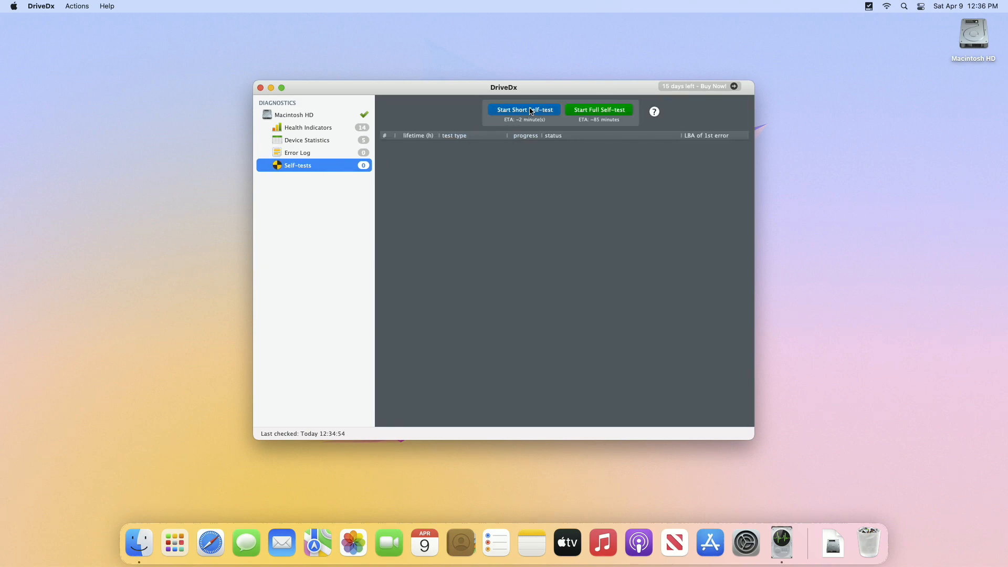
pyautogui.click(300, 114)
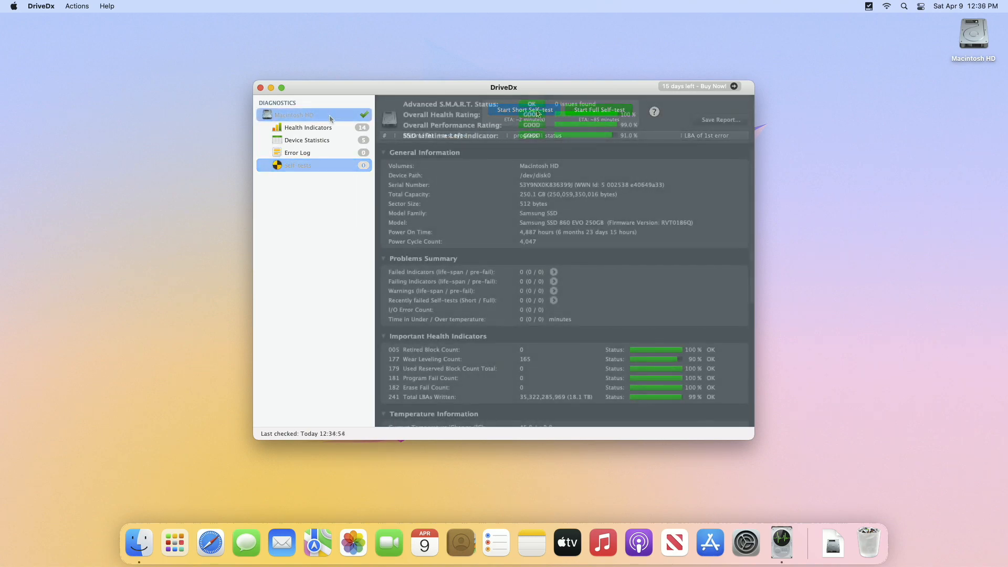